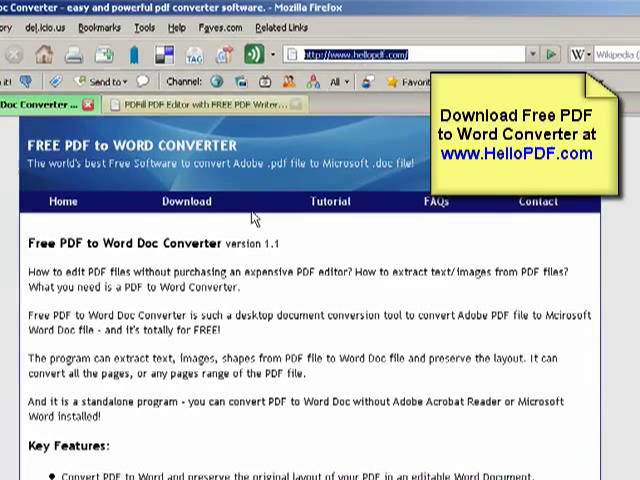
# Download the pdf2wordsetup.exe installer from the converter's Site 1 download link in Firefox
pyautogui.click(186, 201)
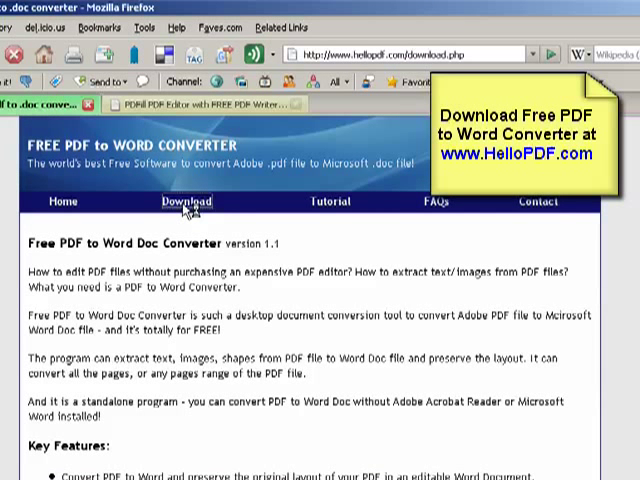
pyautogui.click(186, 202)
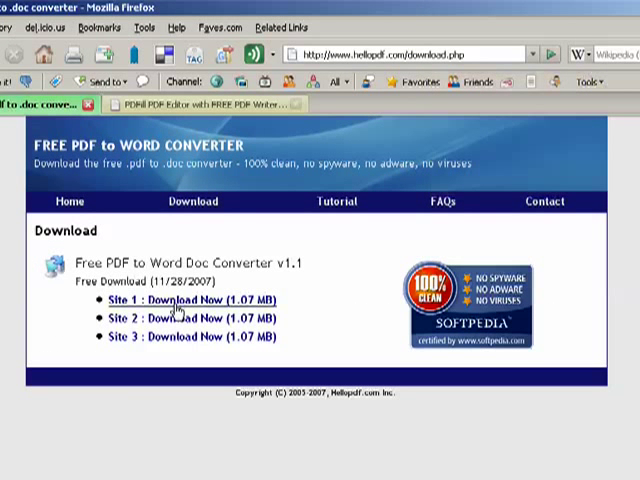
pyautogui.click(185, 302)
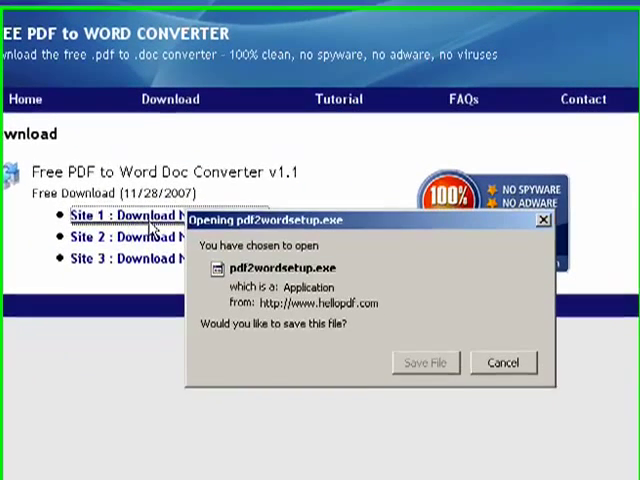
# Run pdf2wordsetup.exe, installing into the existing default folder, and finish with the converter launching
pyautogui.click(424, 361)
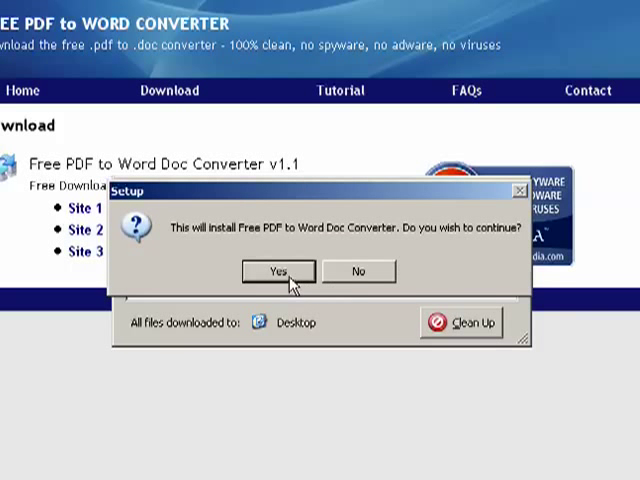
pyautogui.click(277, 271)
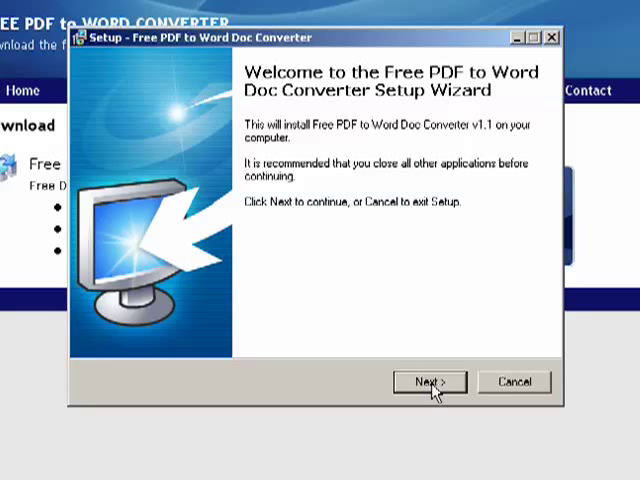
pyautogui.click(429, 381)
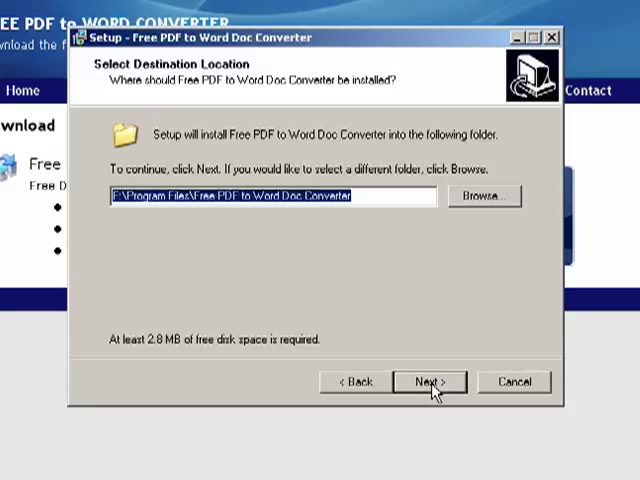
pyautogui.click(430, 381)
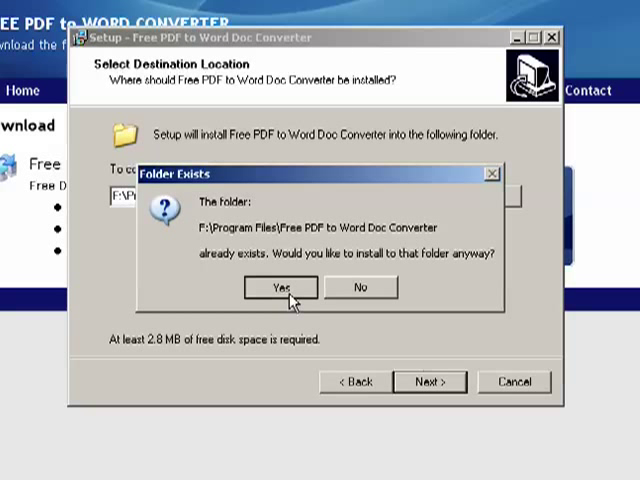
pyautogui.click(278, 287)
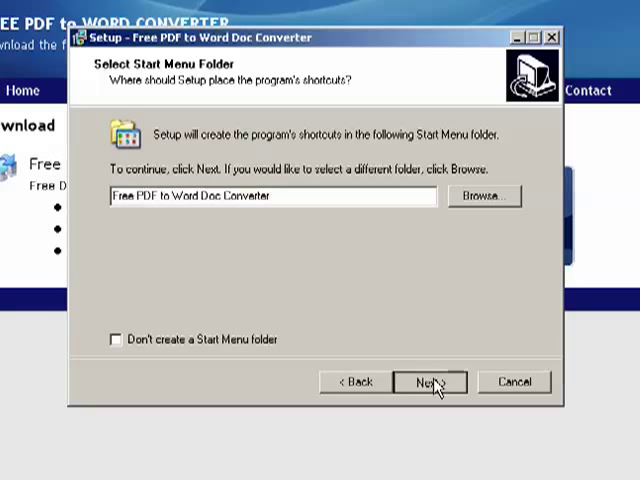
pyautogui.click(431, 381)
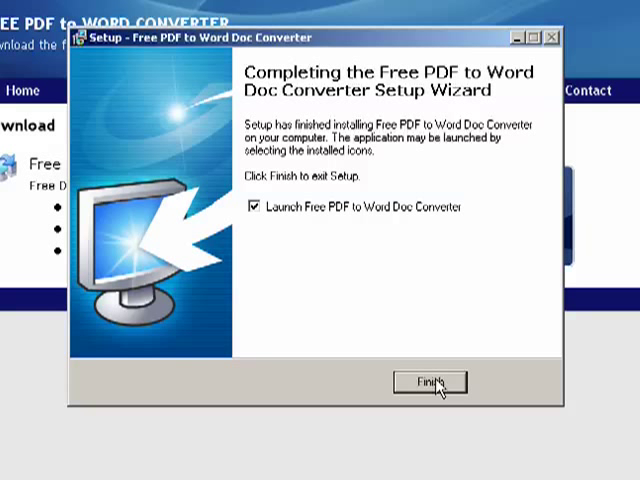
pyautogui.click(431, 382)
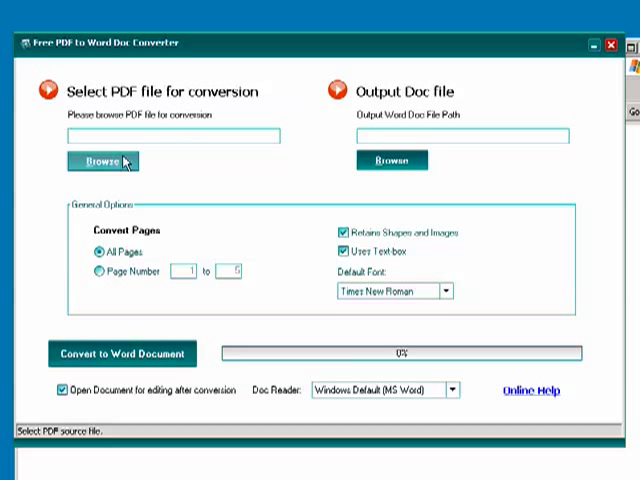
pyautogui.moveTo(125, 133)
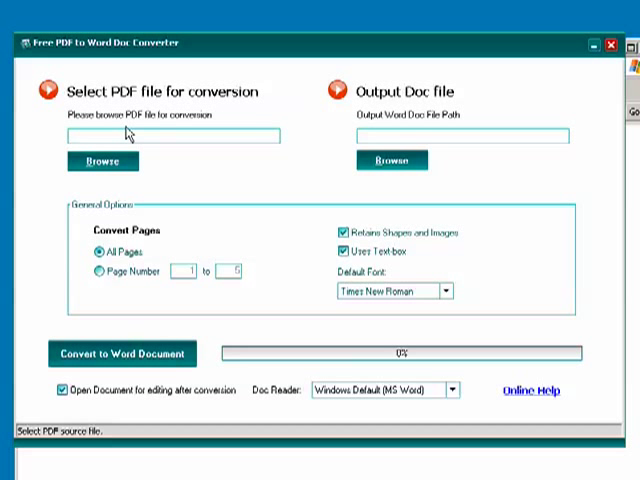
# Browse for the source PDF under Select PDF file for conversion
pyautogui.click(102, 161)
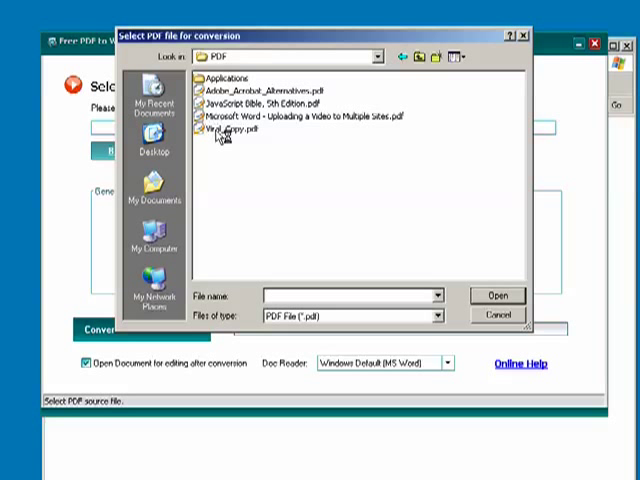
# Select Viral_Copy.pdf in the PDF folder and open it as the source
pyautogui.click(218, 131)
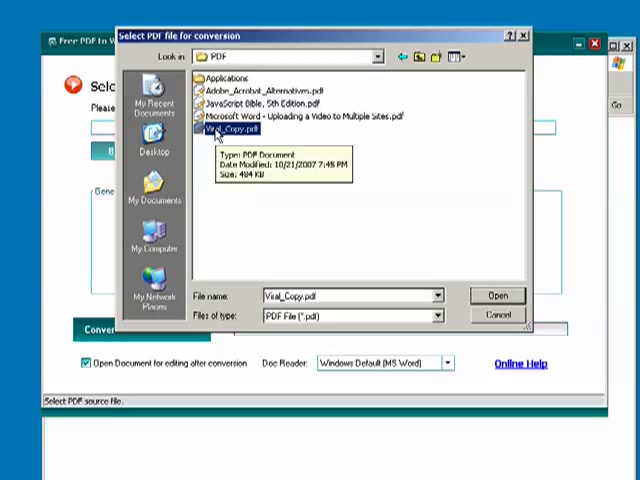
pyautogui.click(496, 295)
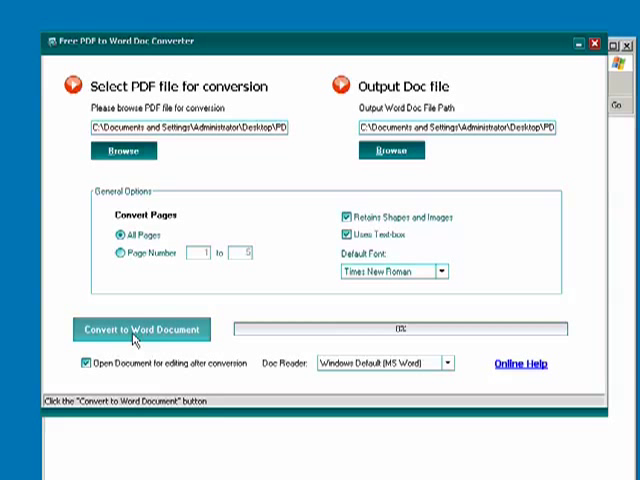
# Convert Viral_Copy.pdf to a Word document and dismiss the Conversion completed message
pyautogui.click(138, 329)
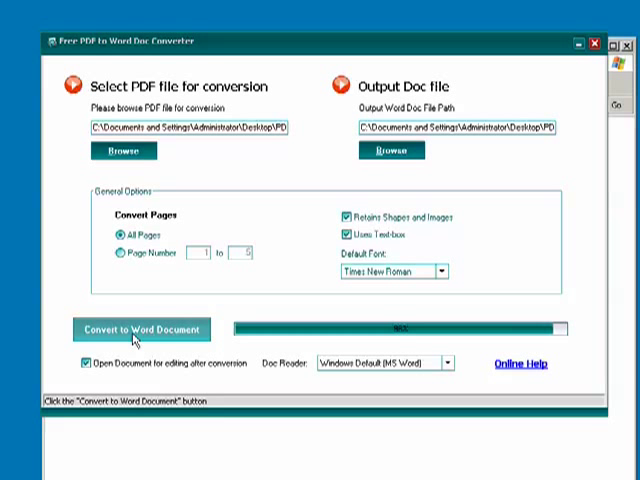
pyautogui.click(129, 330)
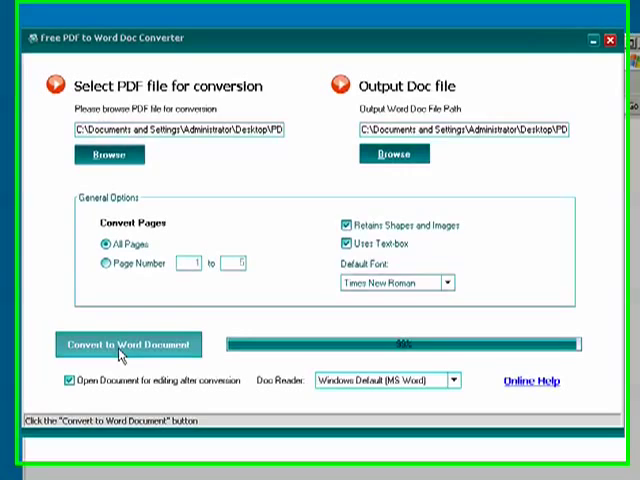
pyautogui.click(128, 344)
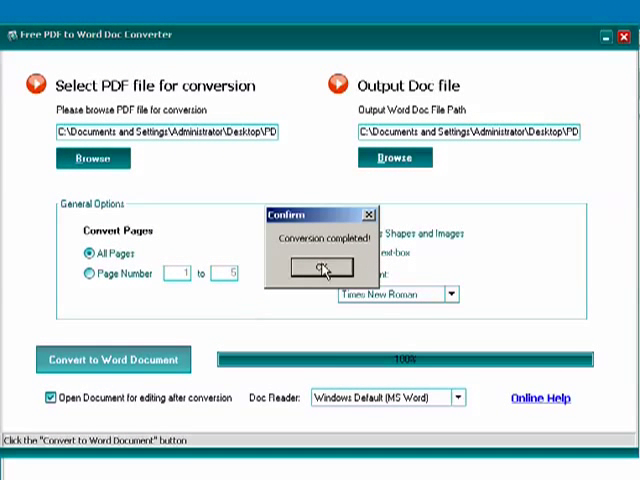
pyautogui.click(325, 266)
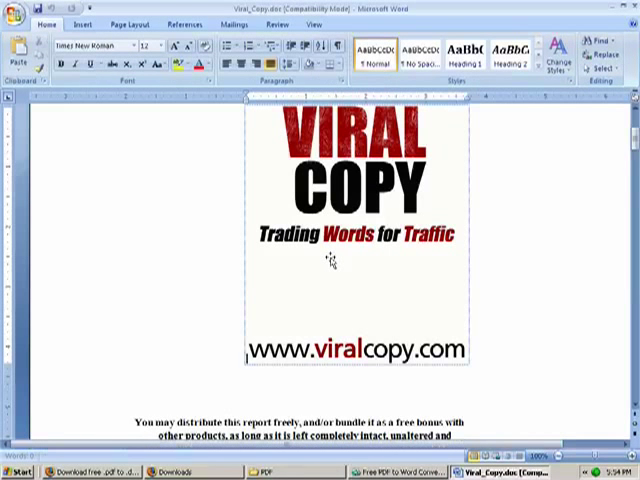
# Scroll through the converted Viral_Copy document toward page 4
pyautogui.scroll(-3)
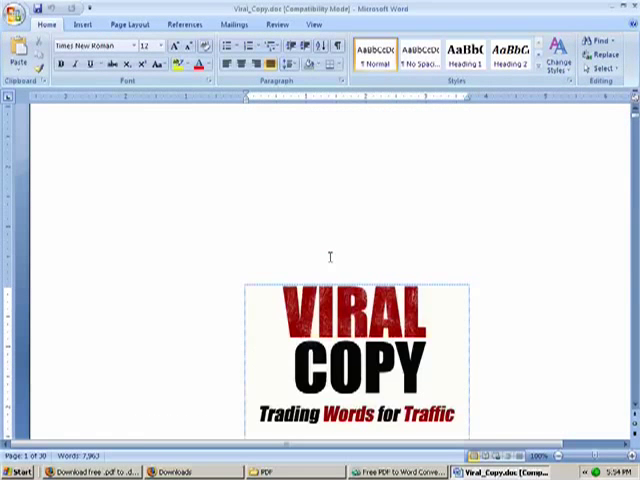
pyautogui.scroll(-3)
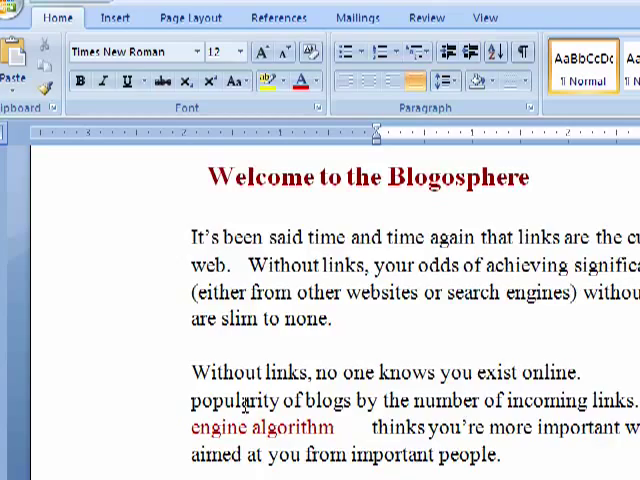
pyautogui.scroll(-3)
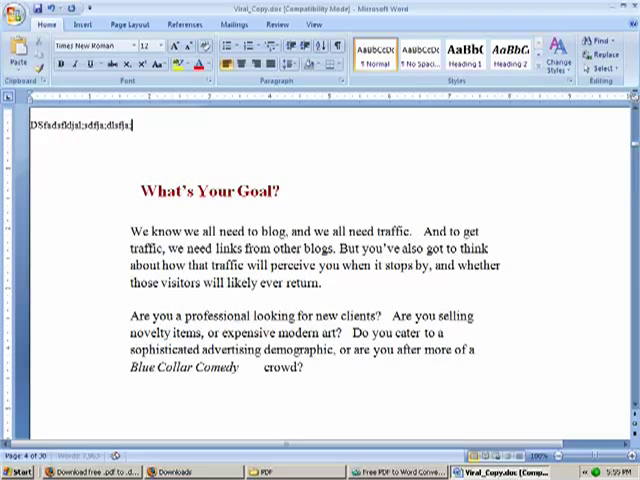
# Type 'ksdja;lksdfja;lcsjf' into the test line, then close Viral_Copy.doc without saving
pyautogui.write('ksdja;lksdfja;lcsjf')
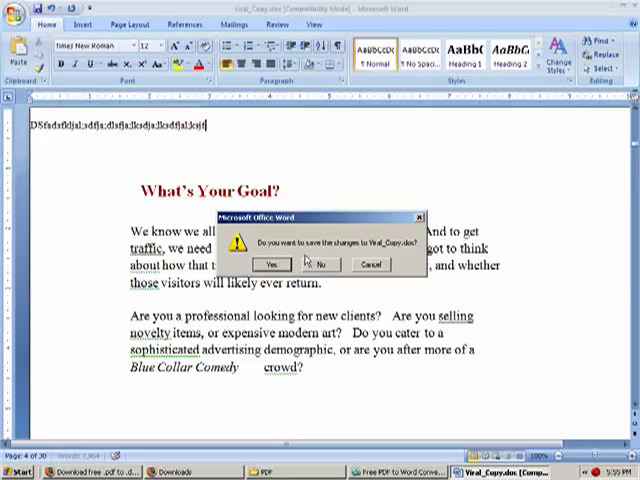
pyautogui.click(319, 265)
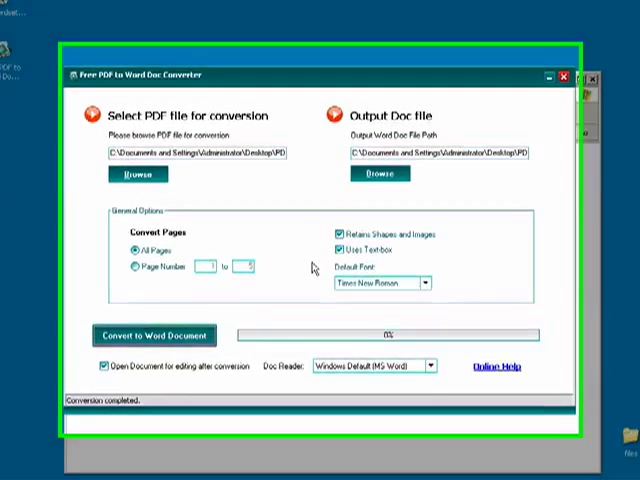
pyautogui.click(571, 76)
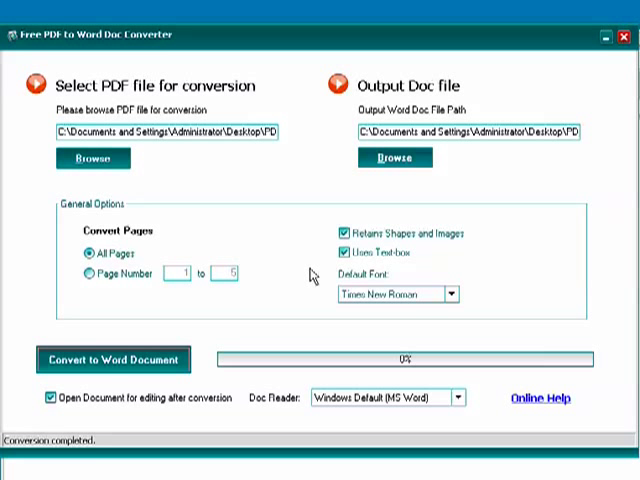